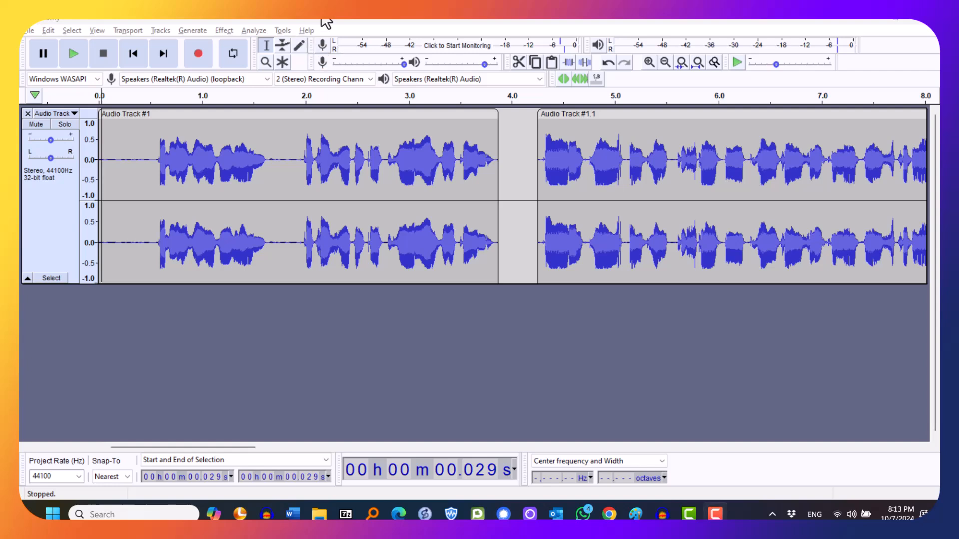
Play the split stereo track with its two clips and silent gap.
left_click(72, 53)
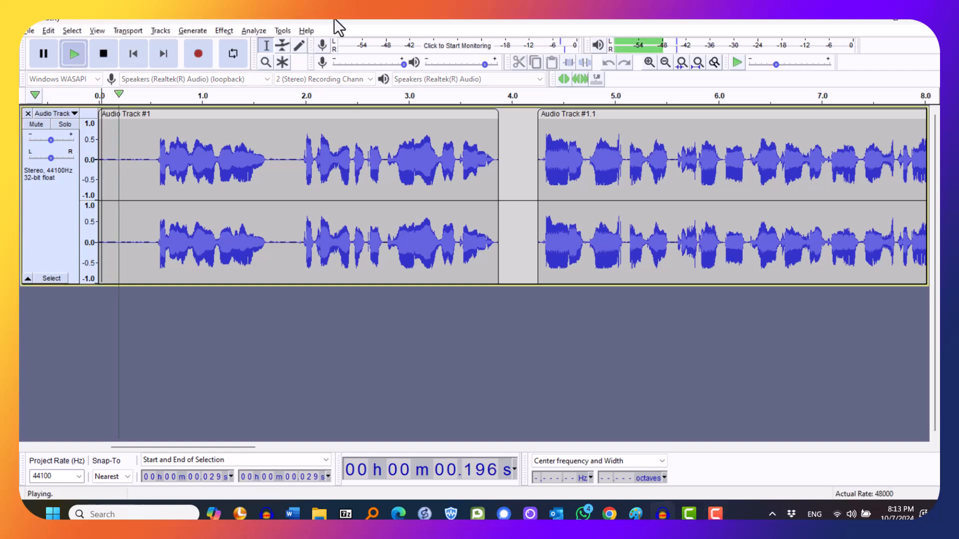